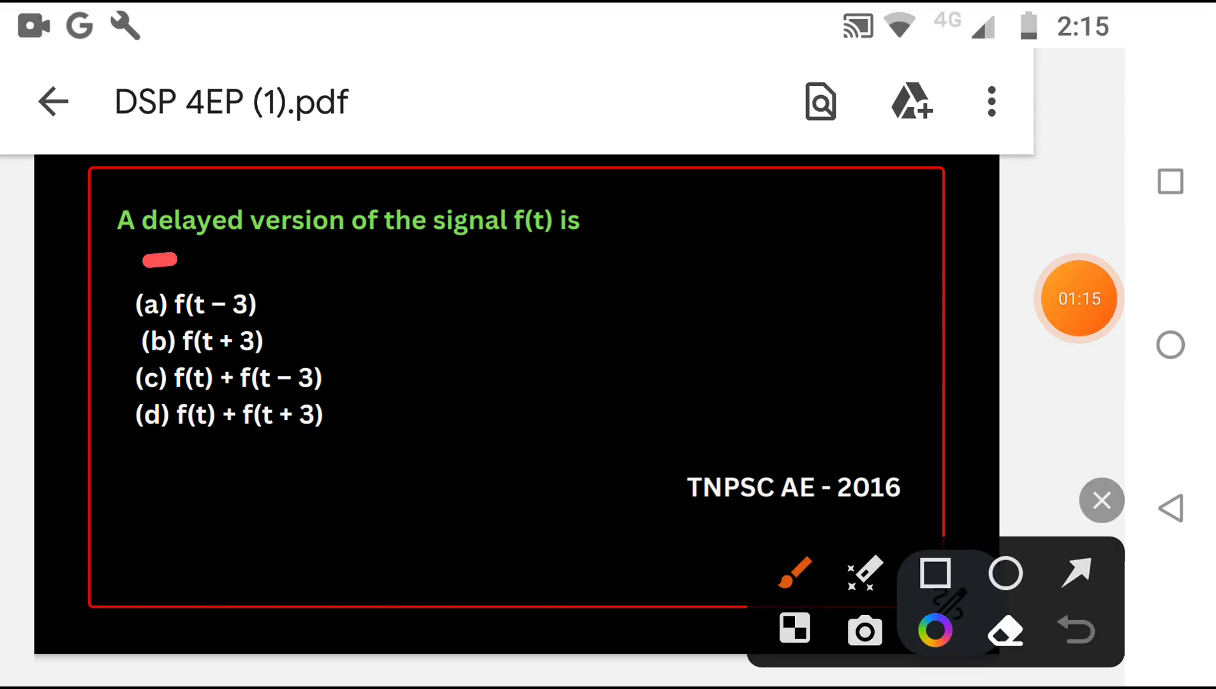
Underline the delayed-signal question in red, then clear the ink and close the annotation tools.
left_click_drag(143, 260, 504, 249)
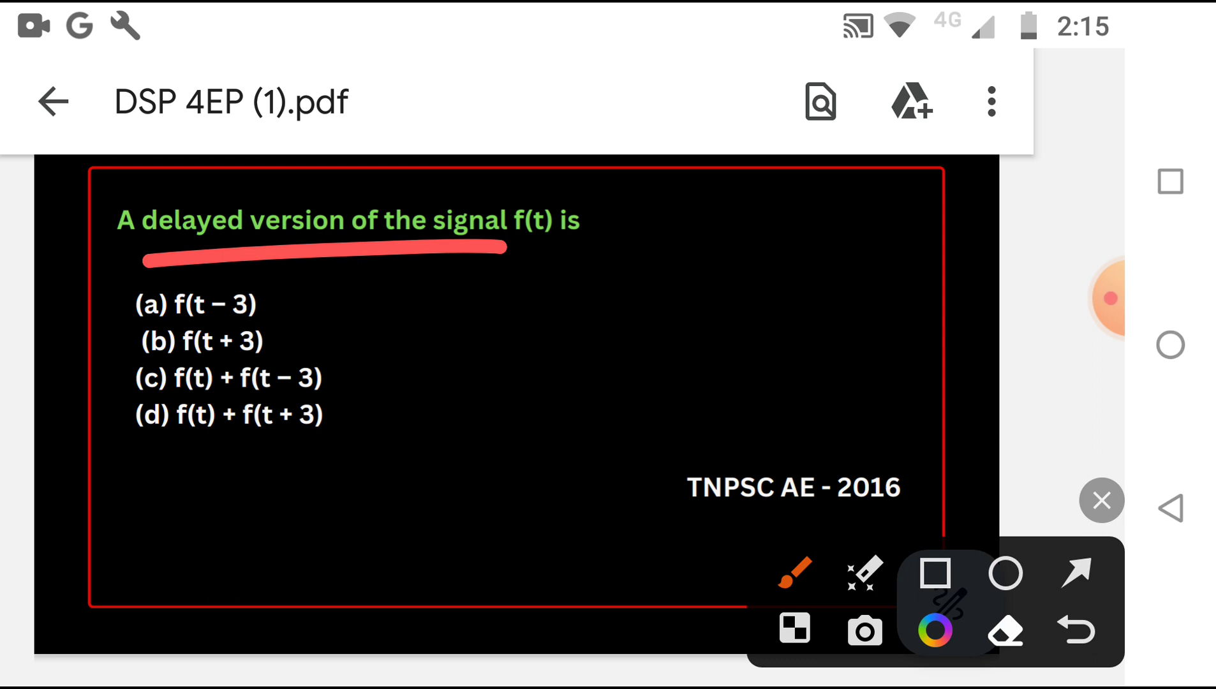
left_click_drag(536, 291, 745, 303)
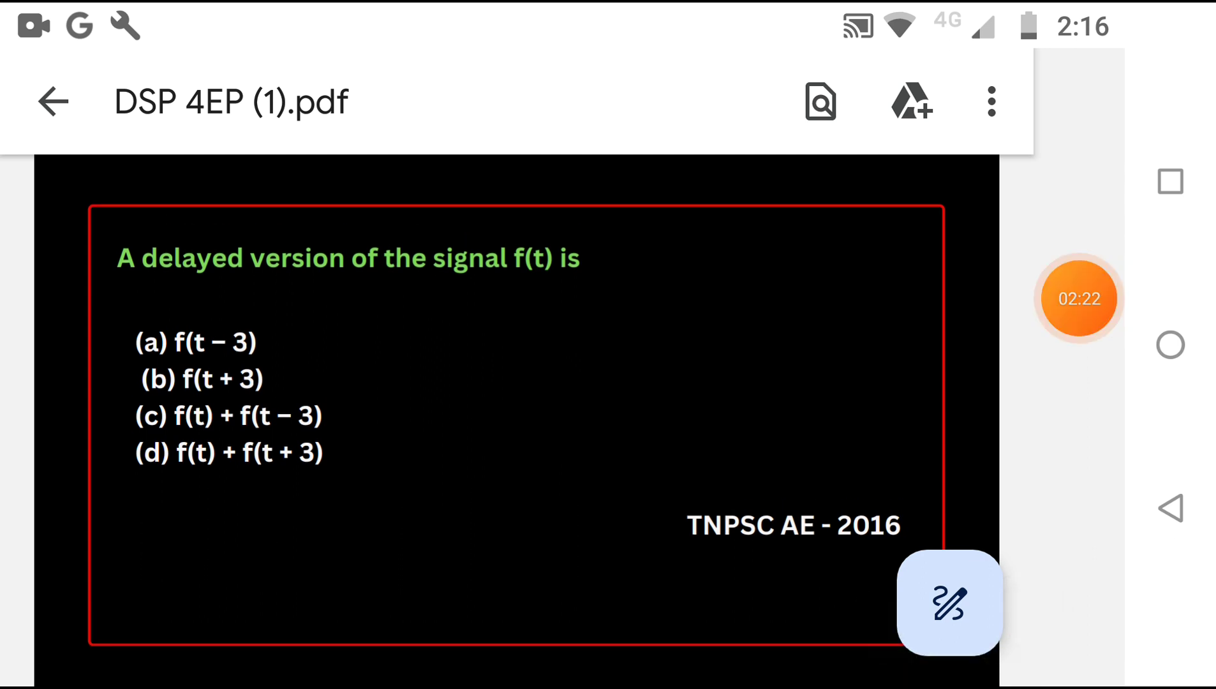
With the red pen, draw two arrows from the circled K, labelled +ve and -ve.
left_click(950, 604)
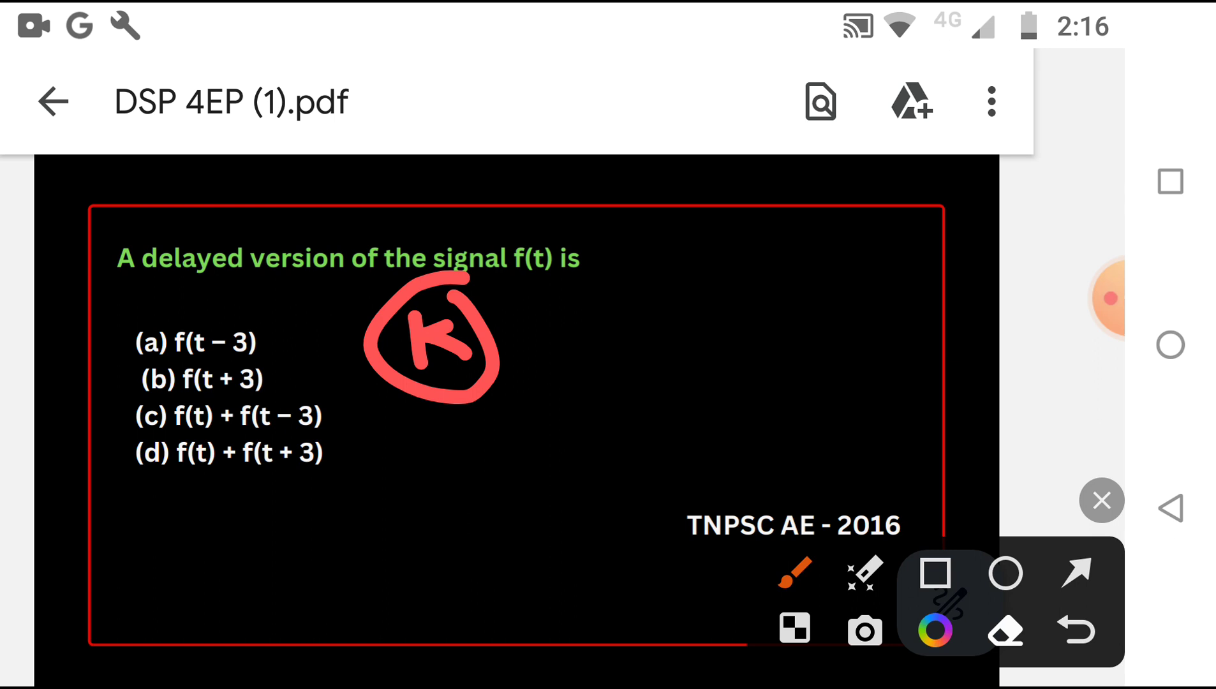
left_click_drag(504, 333, 760, 265)
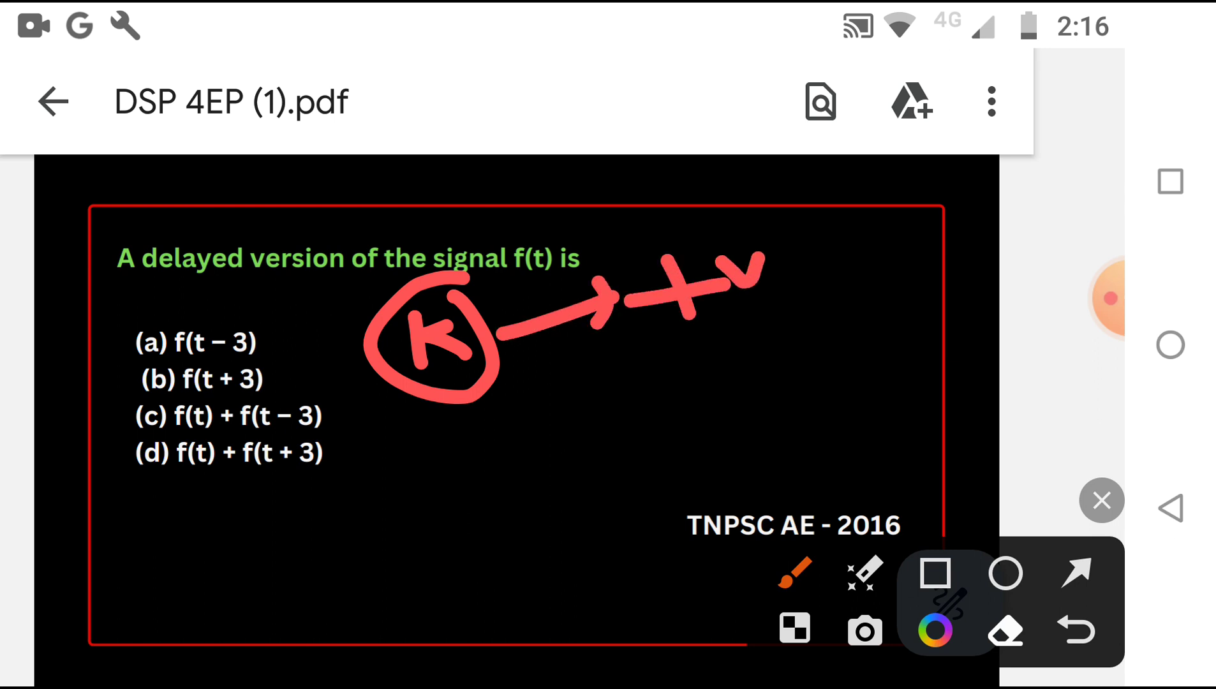
left_click_drag(512, 365, 620, 423)
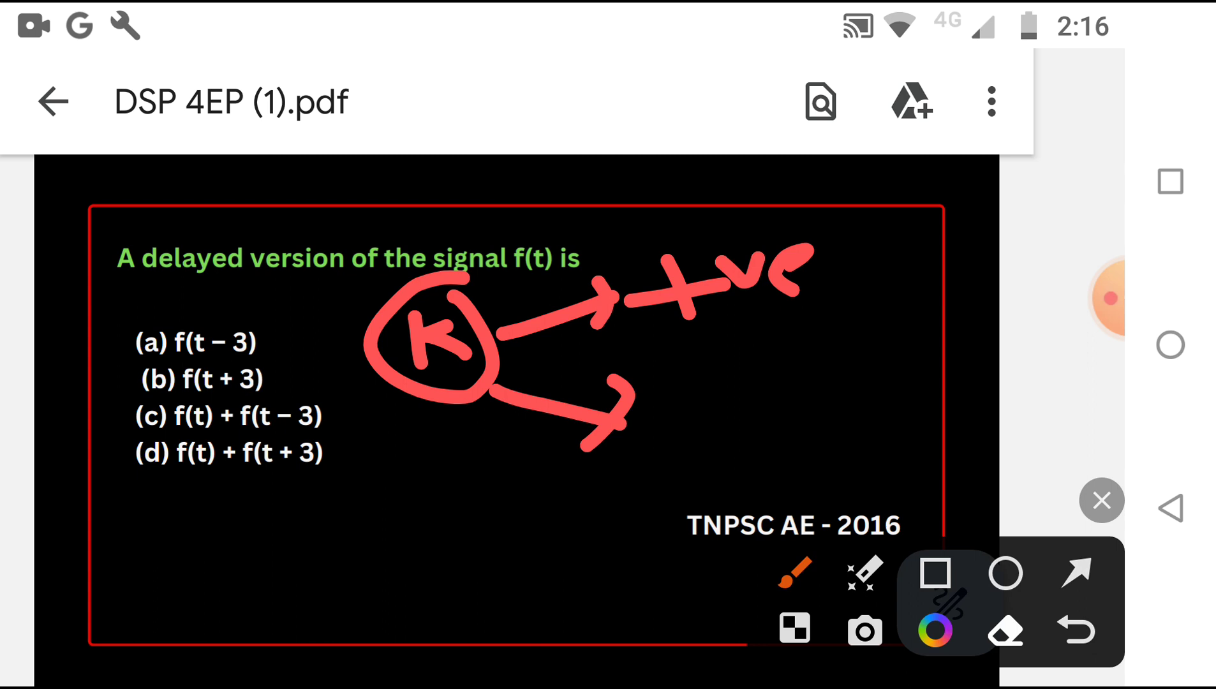
left_click_drag(822, 280, 892, 268)
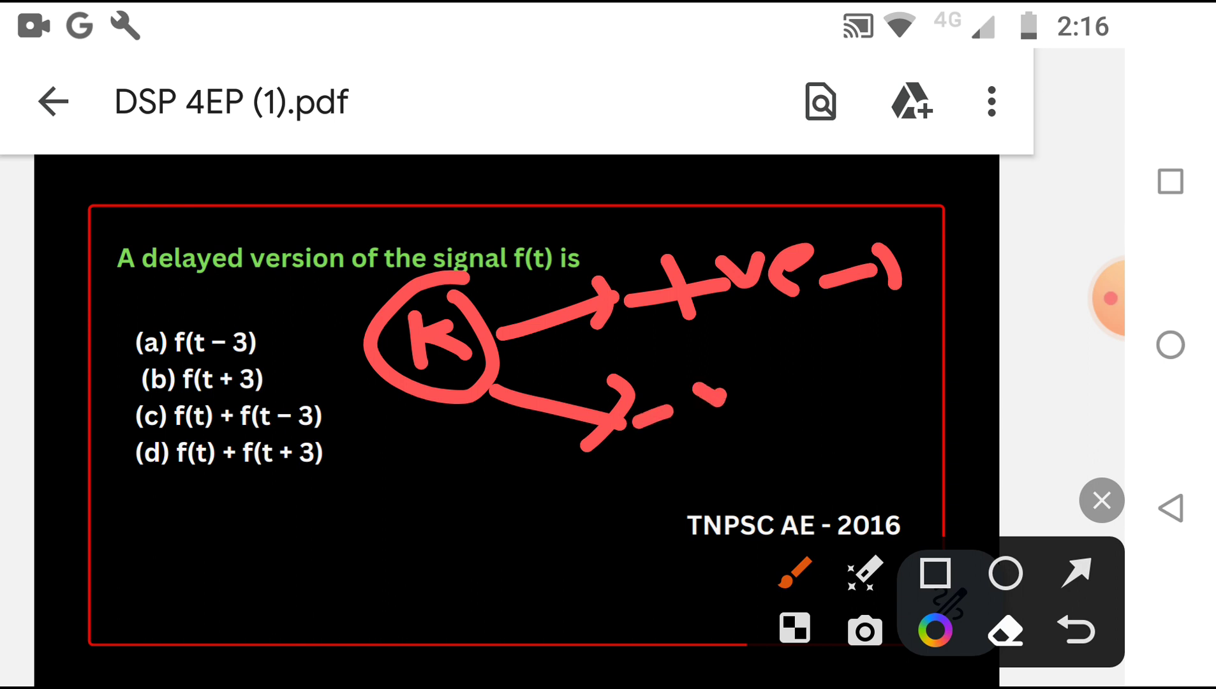
left_click_drag(702, 403, 756, 381)
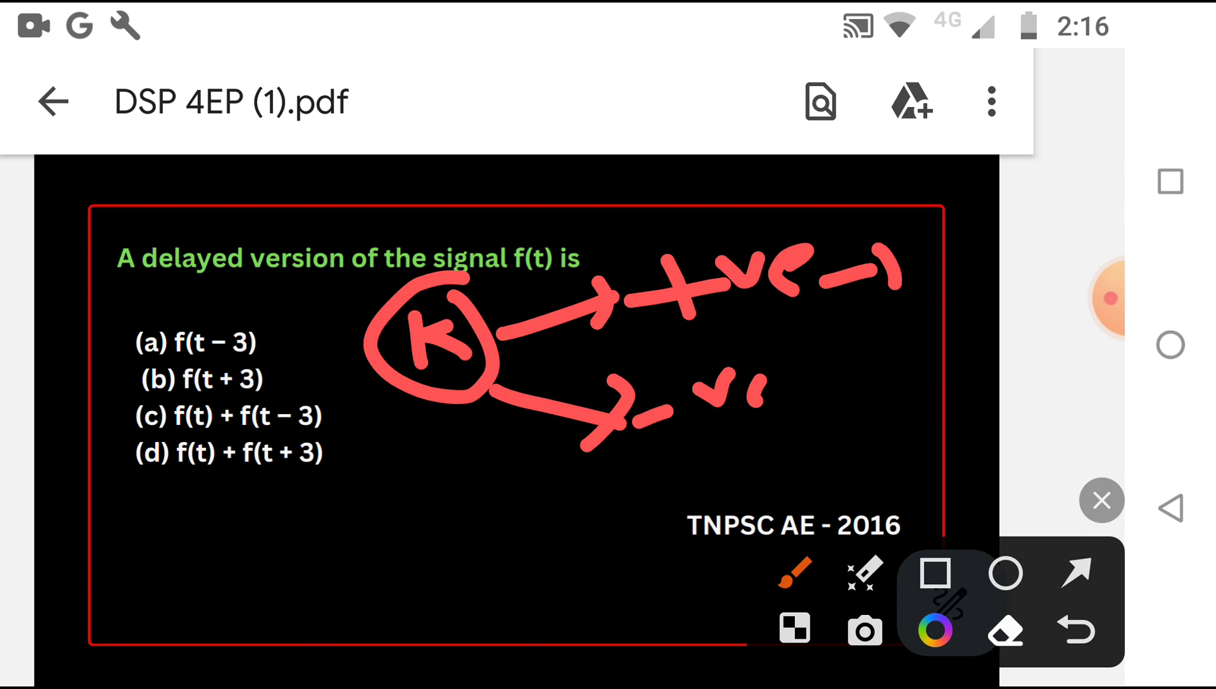
left_click_drag(287, 491, 277, 609)
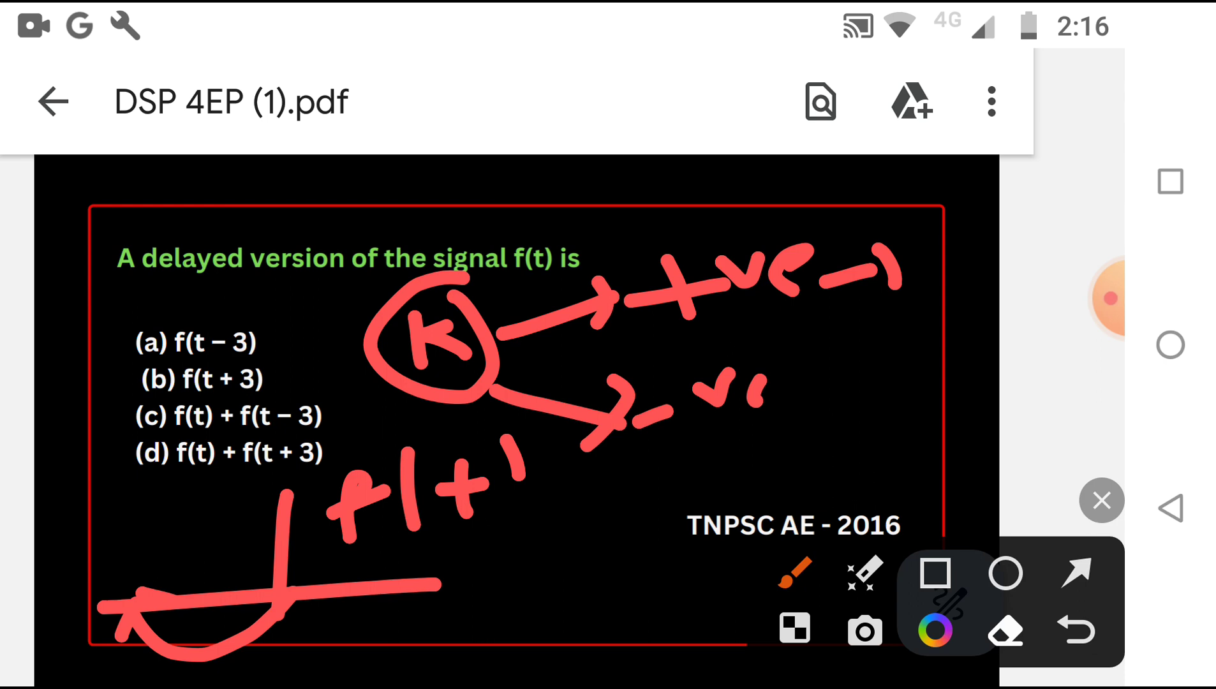
Add an upward axis and strokes to the f(t) sketch, then erase the arrows, labels and sketch.
left_click_drag(140, 481, 155, 676)
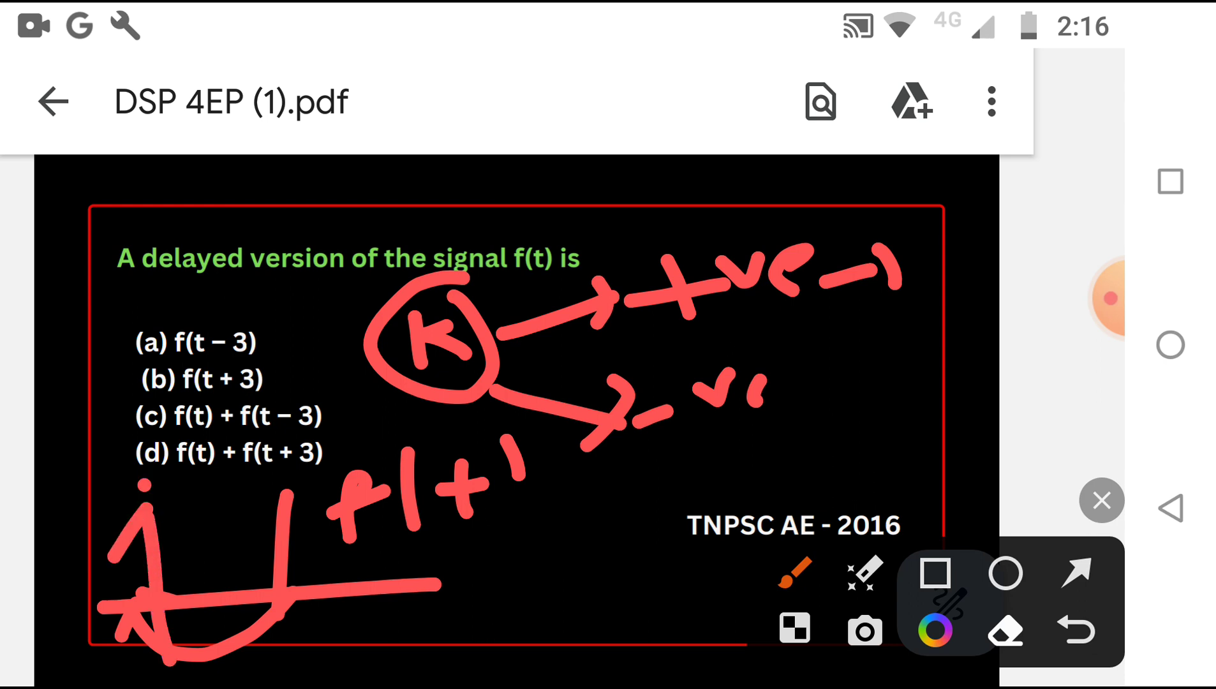
left_click_drag(128, 493, 194, 487)
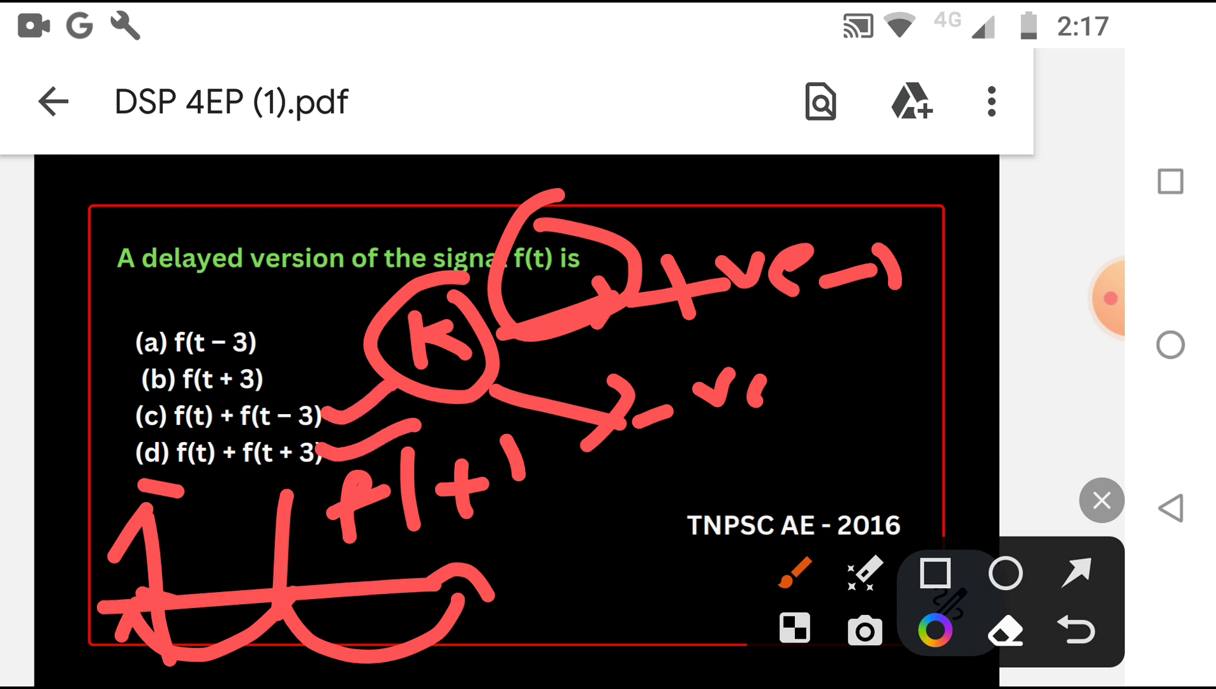
left_click_drag(353, 380, 380, 458)
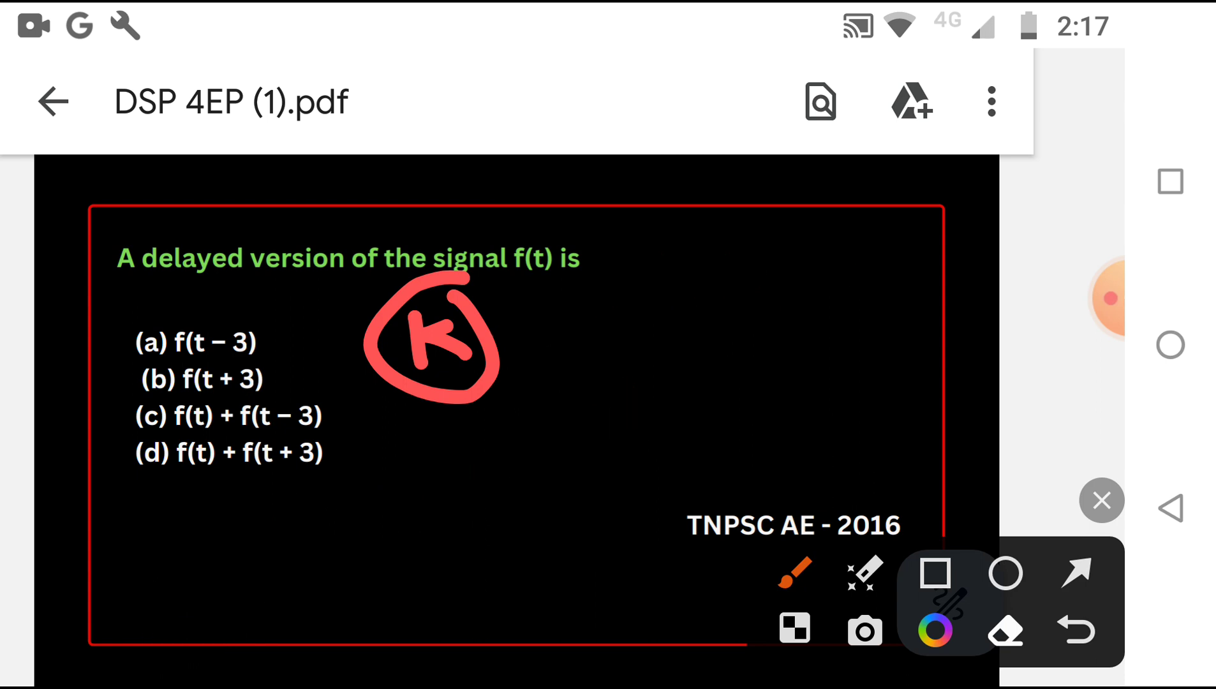
Erase the circled K and write f(t)=f(t-3), t=0, f(0)=f(-3), circling option (a).
left_click(1074, 630)
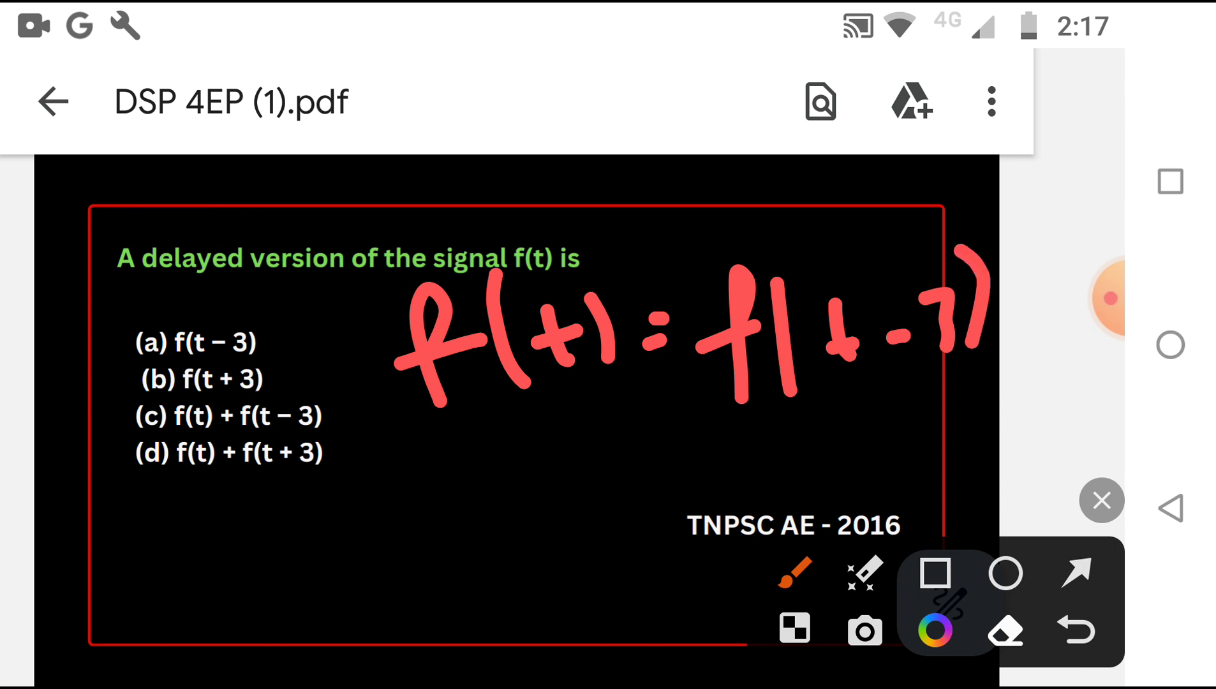
left_click_drag(116, 543, 163, 613)
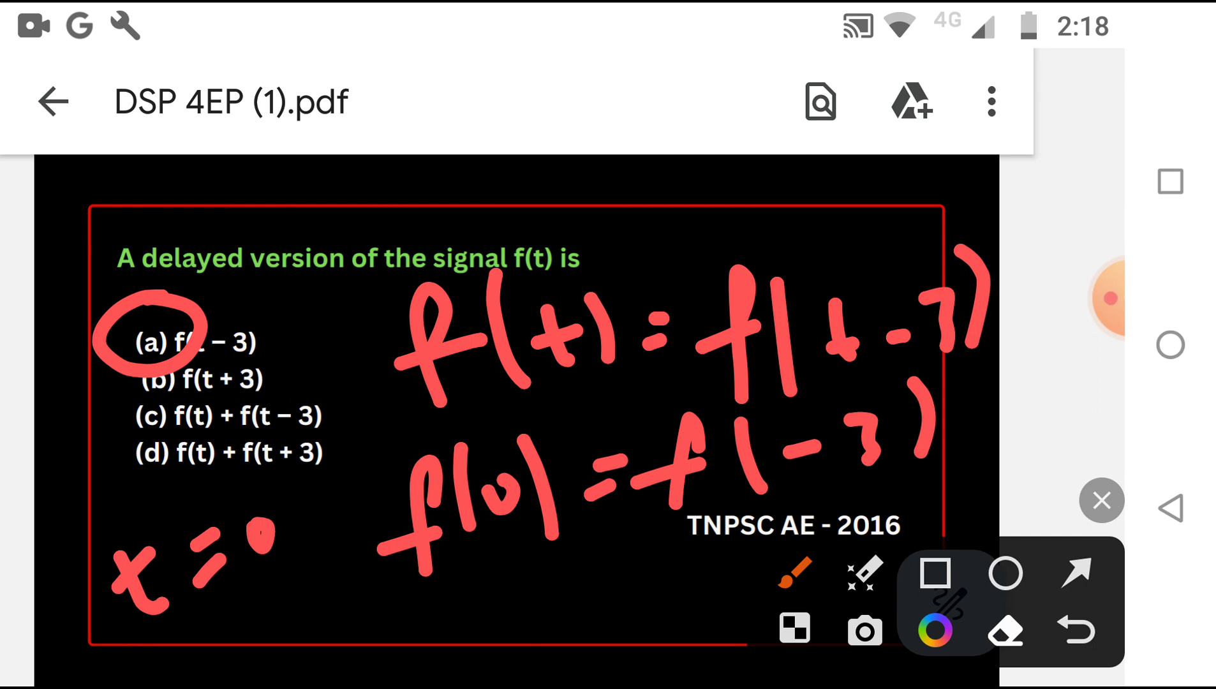
Write and underline f(0)=f(3) at the bottom, stroke under the question, and tick f(-3).
left_click_drag(302, 582, 280, 683)
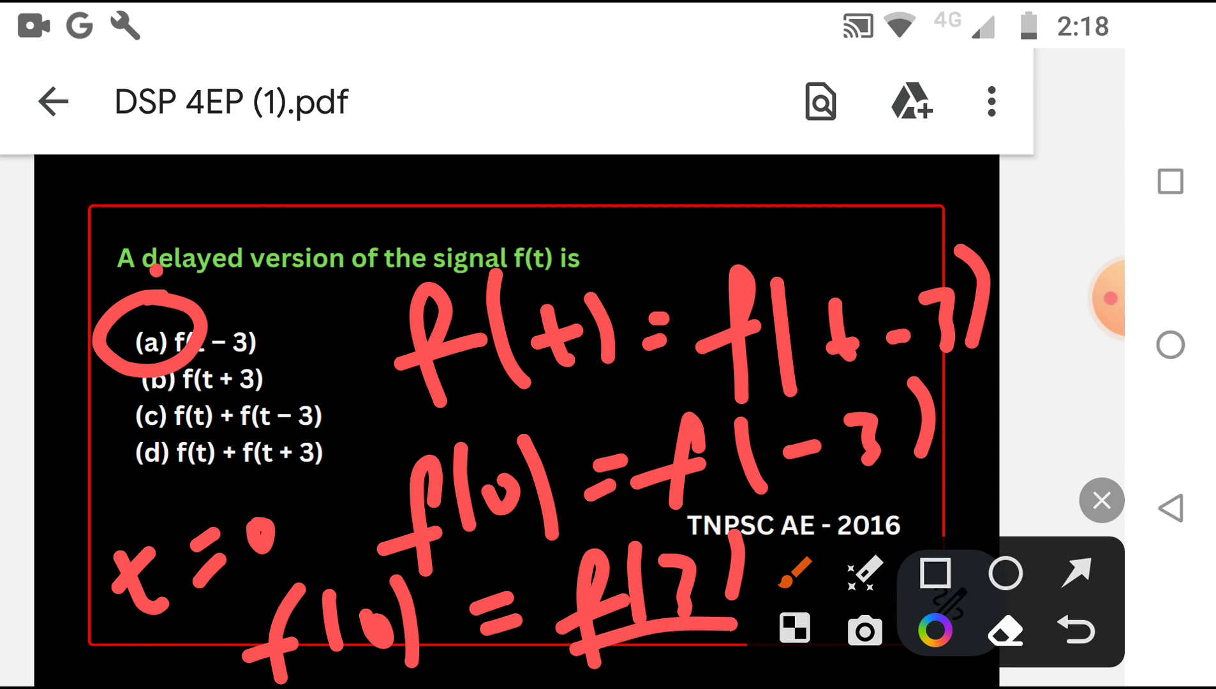
left_click_drag(155, 275, 364, 306)
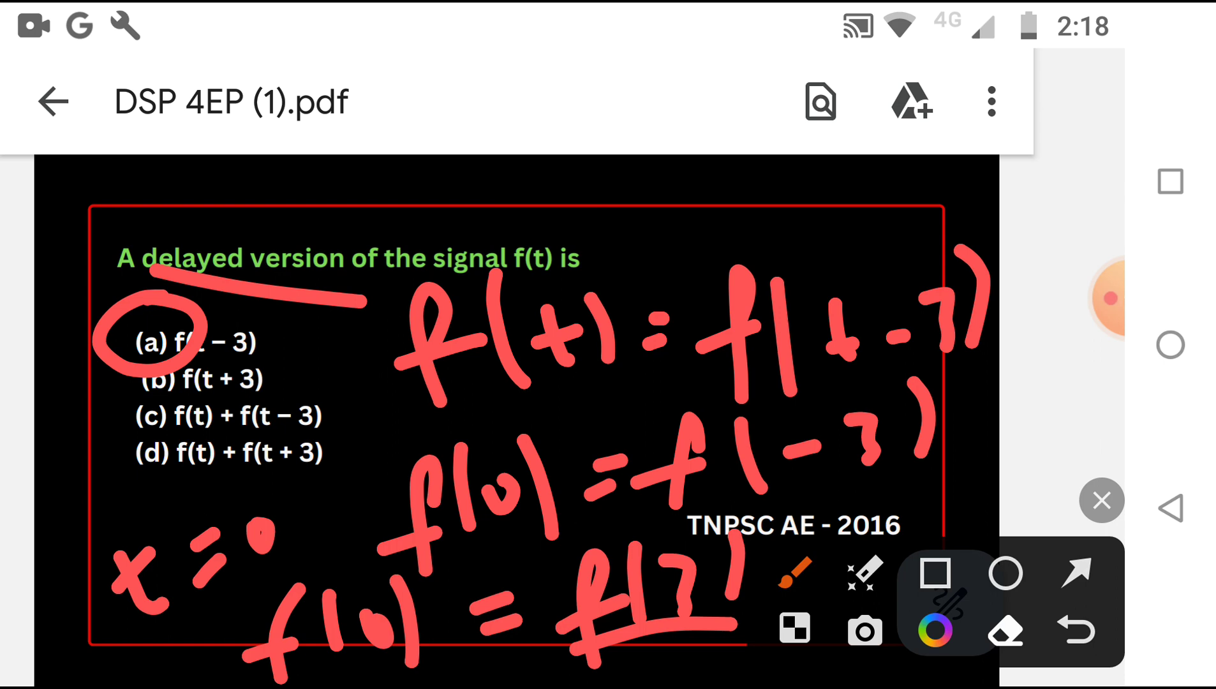
left_click_drag(911, 462, 1012, 392)
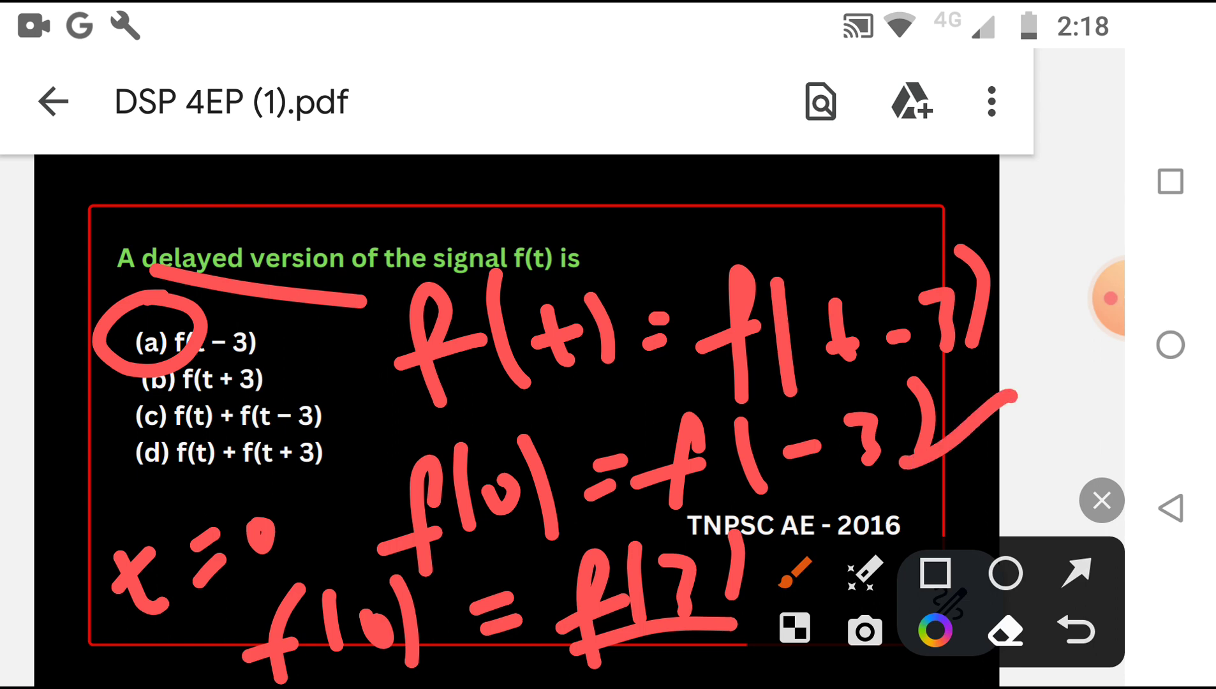